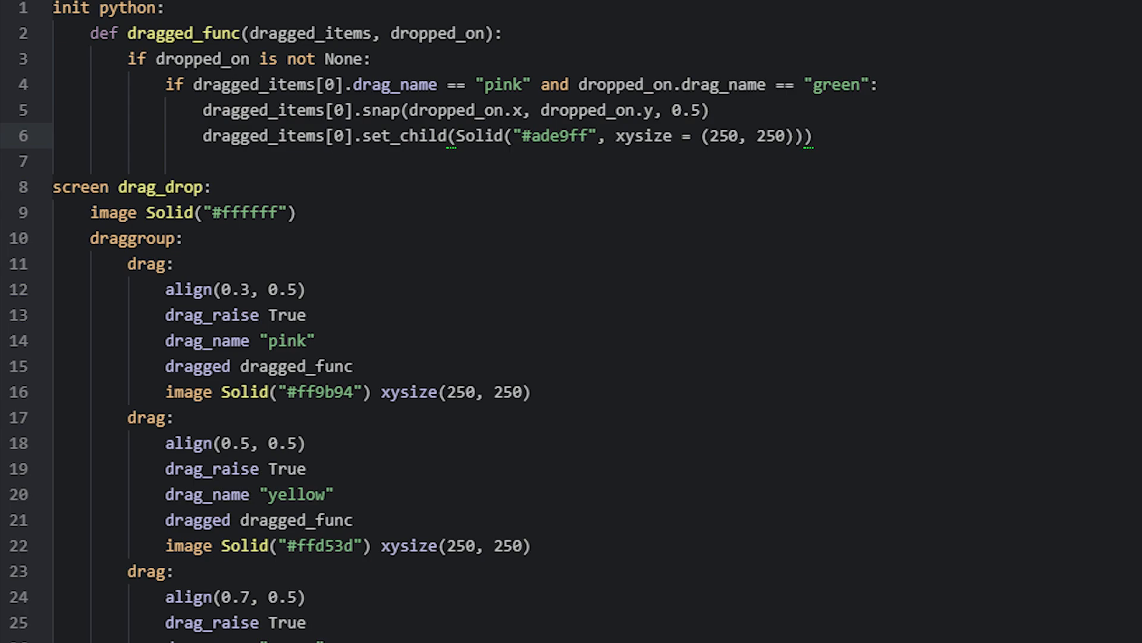
Add dragged_items[0].drag_name = "blue" below the set_child line in dragged_func.
{"action": "type", "text": "dragged_items[0].drag_name = \"blue\""}
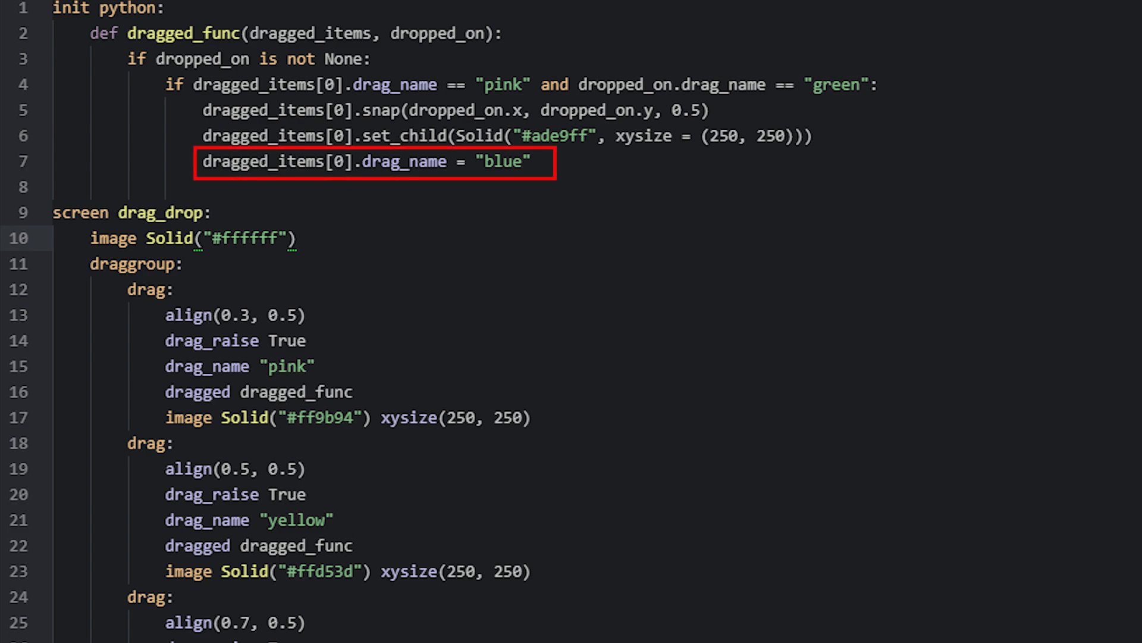
Strip the set_child and drag_name lines from dragged_func and comment out the draggroup block.
{"action": "left_click", "coordinate": [372, 160]}
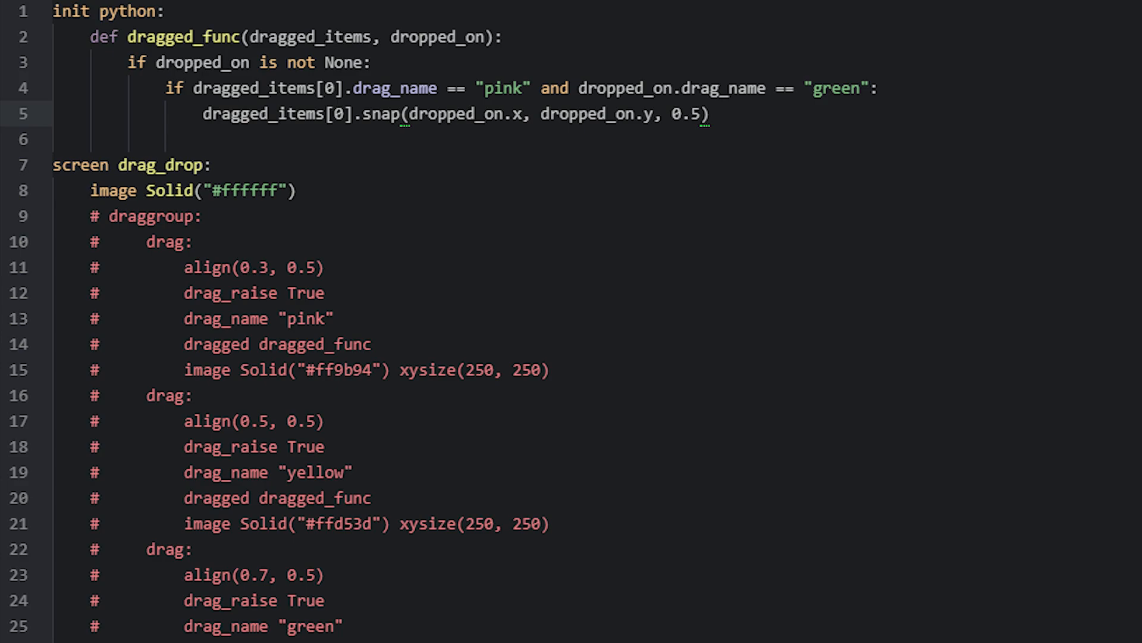
Create blue_drag as a #ade9ff 250x250 Solid Drag aligned (0.9, 0.5) and add it to my_draggroup.
{"action": "type", "text": "blue_drag = Drag(d = Solid(\"#ade9ff\", xysize = (250, 250)), align = (0.9, 0.5))"}
{"action": "type", "text": "my_draggroup.add(blue_drag)"}
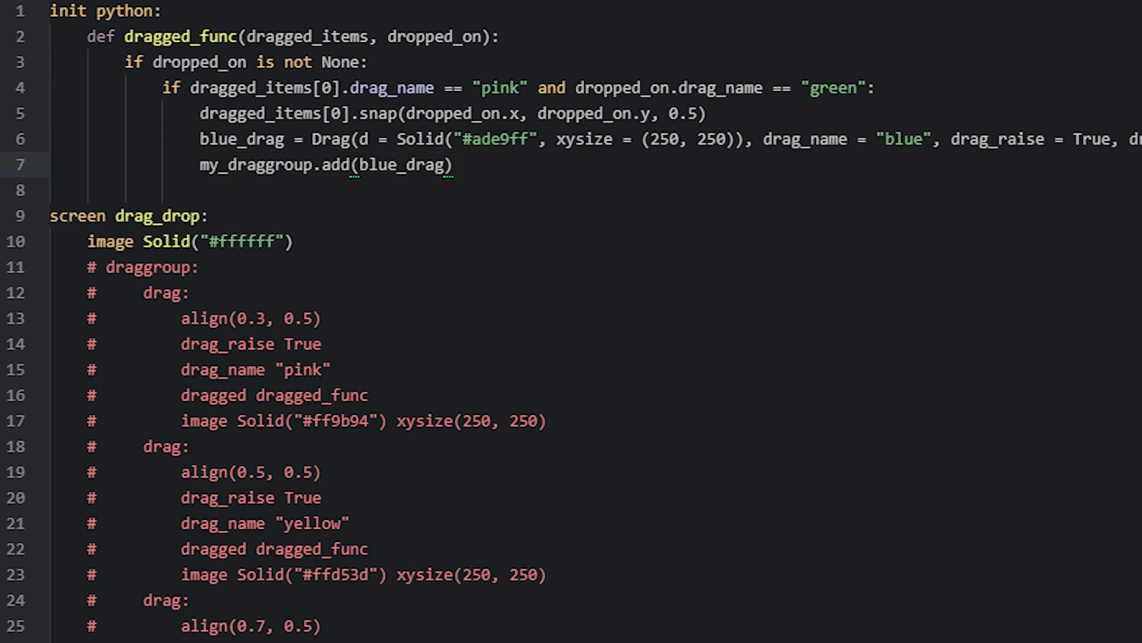
{"action": "scroll", "scroll_direction": "down", "scroll_amount": 3}
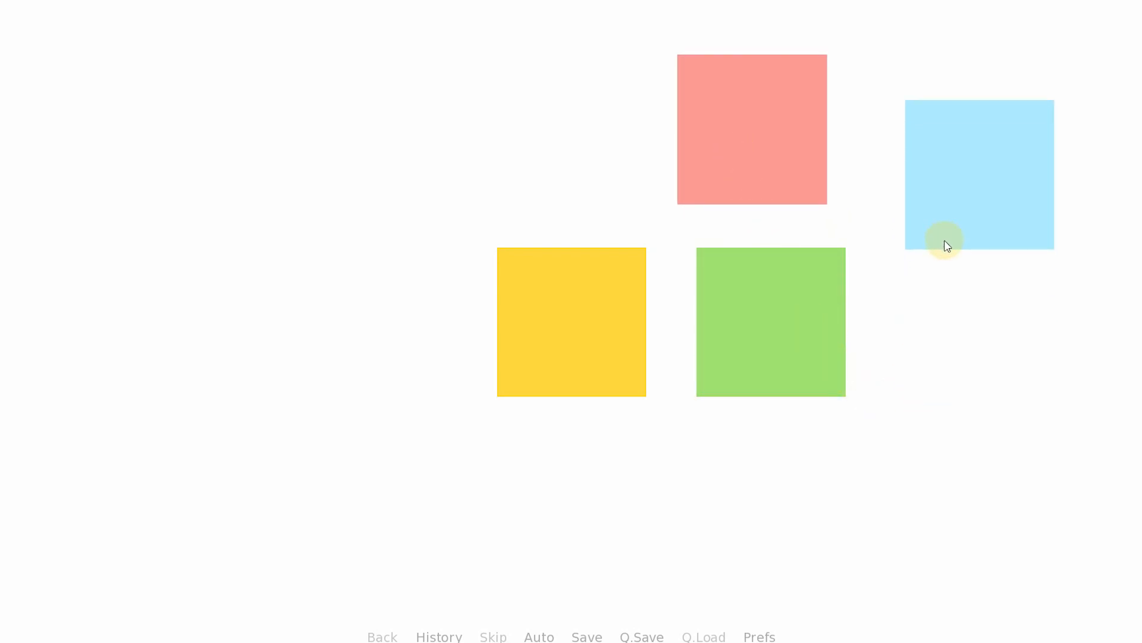
{"action": "mouse_move", "coordinate": [989, 392]}
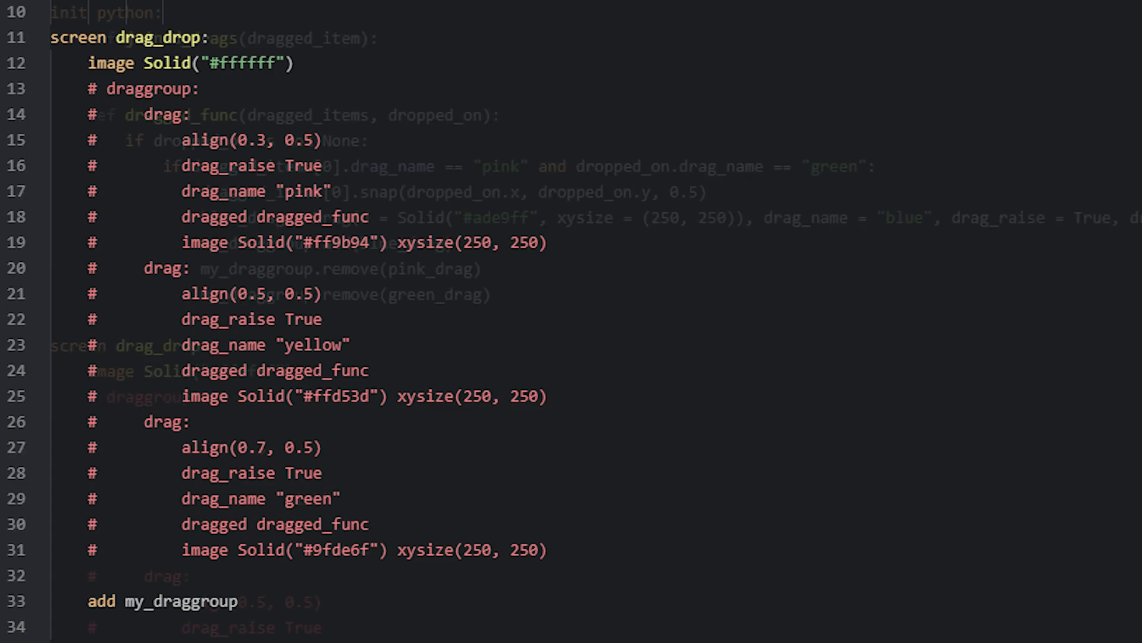
Define joined_drags returning [(dragged_item, 0, 0), (yellow_drag, 0, 0)] under init python.
{"action": "scroll", "scroll_direction": "up", "scroll_amount": 3}
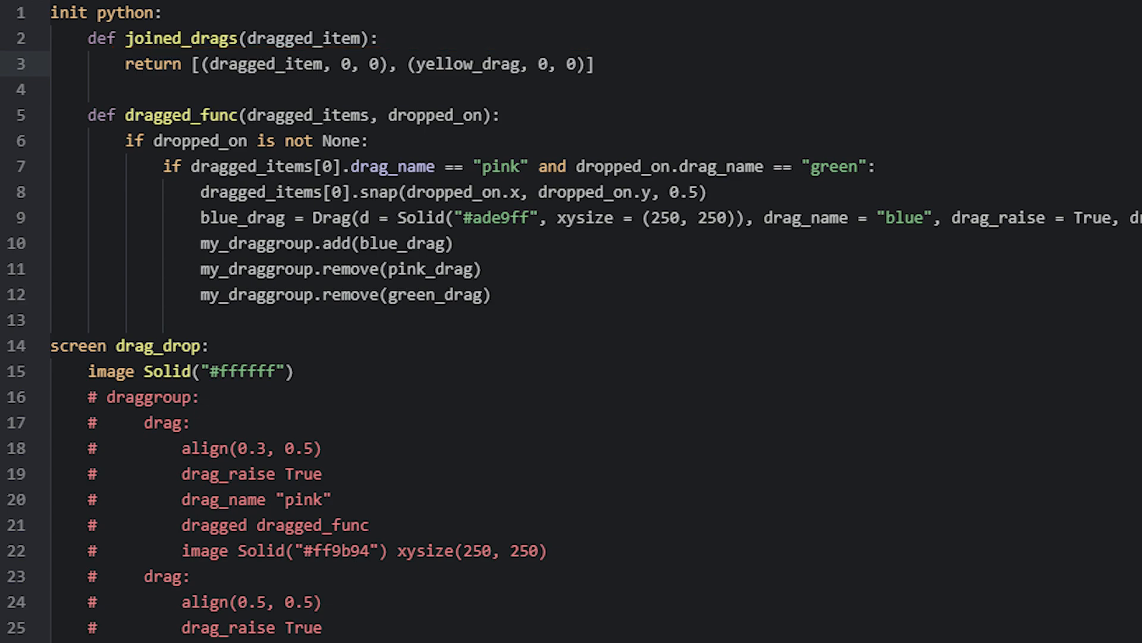
{"action": "double_click", "coordinate": [265, 63]}
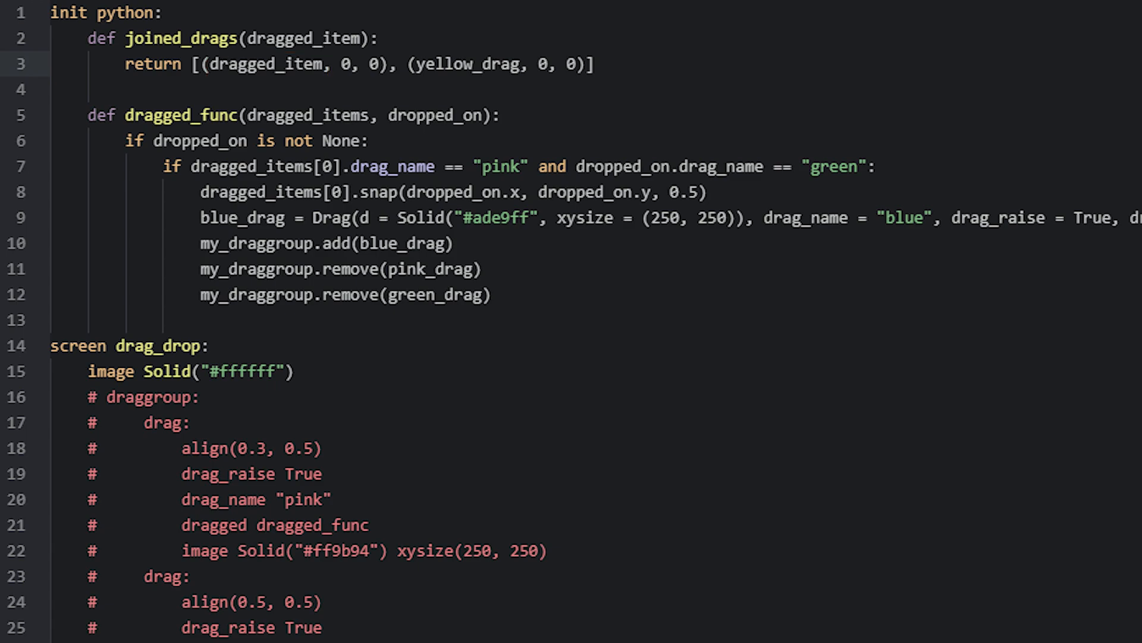
{"action": "double_click", "coordinate": [352, 63]}
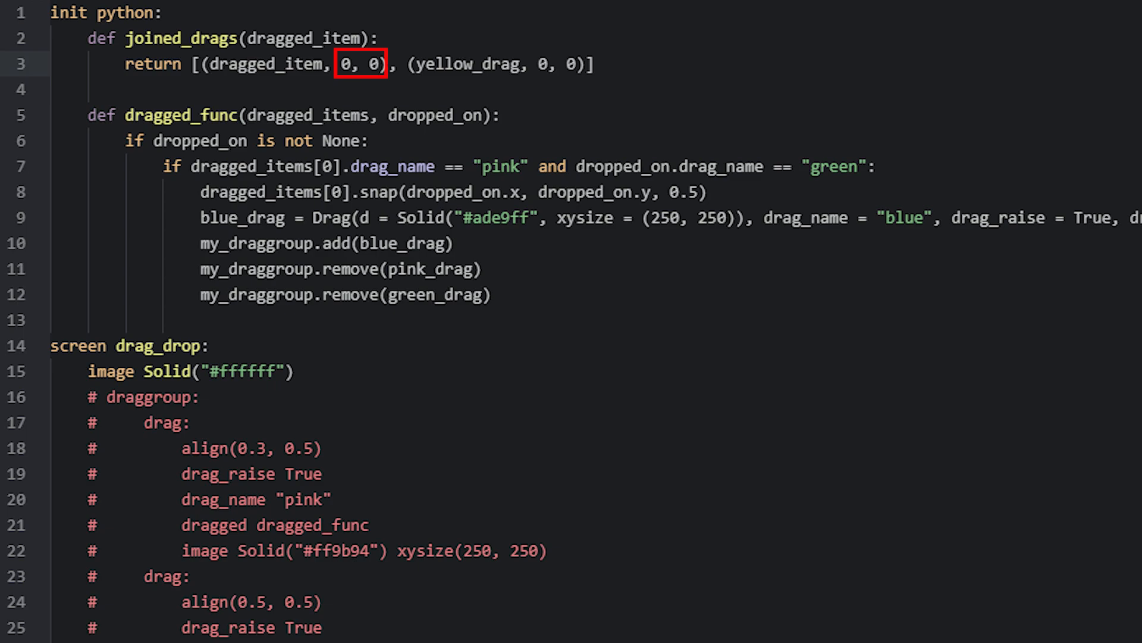
{"action": "left_click", "coordinate": [360, 63]}
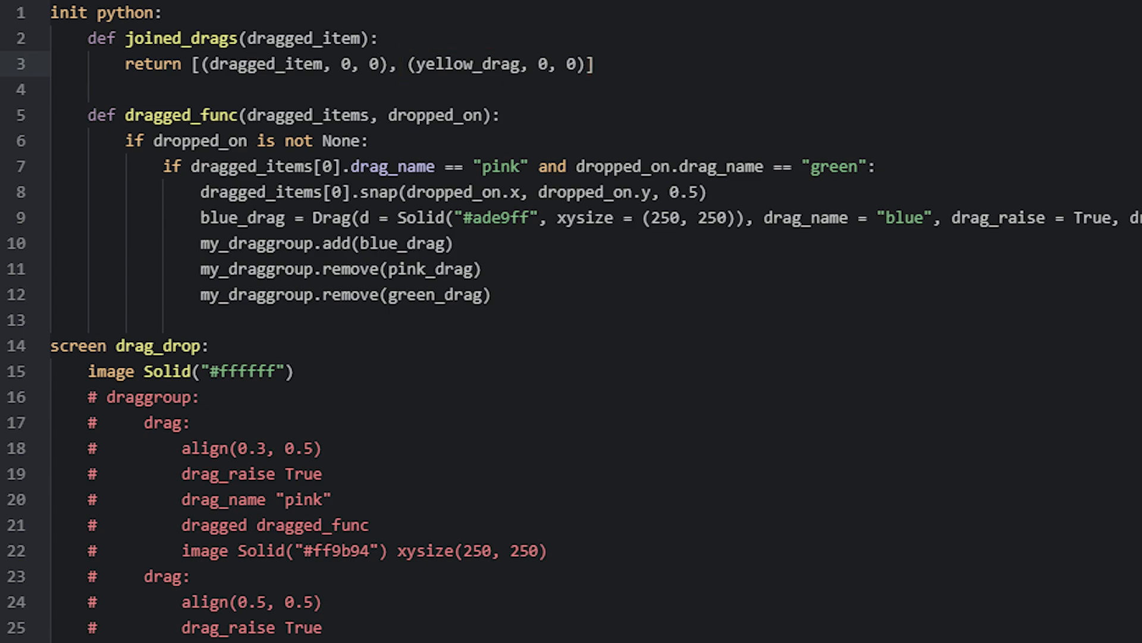
{"action": "scroll", "scroll_direction": "down", "scroll_amount": 3}
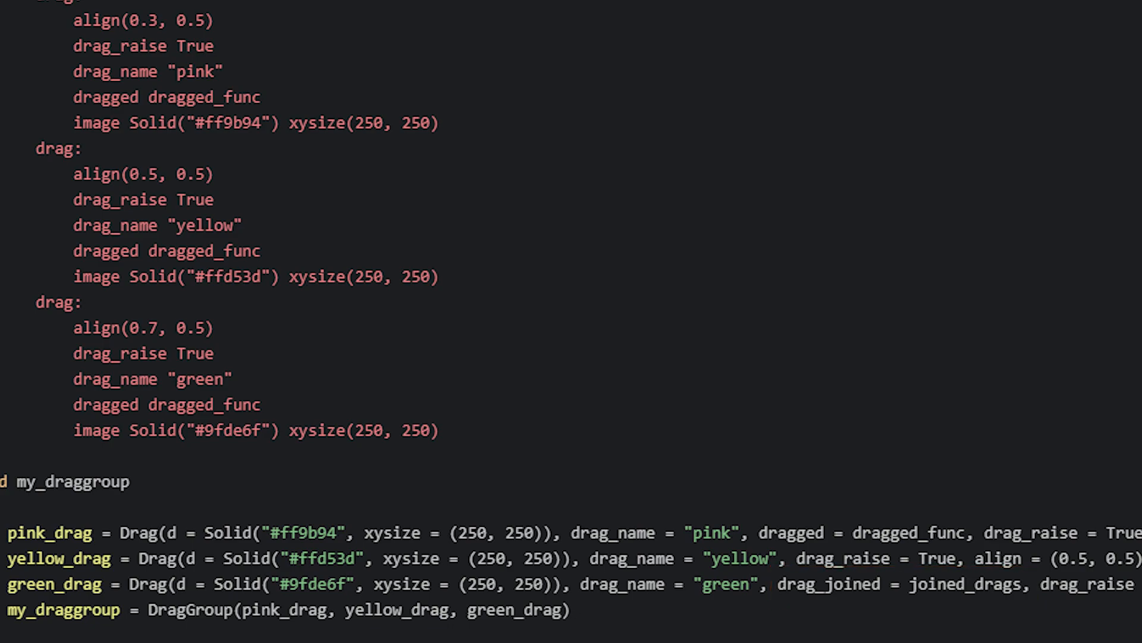
{"action": "scroll", "scroll_direction": "up", "scroll_amount": 3}
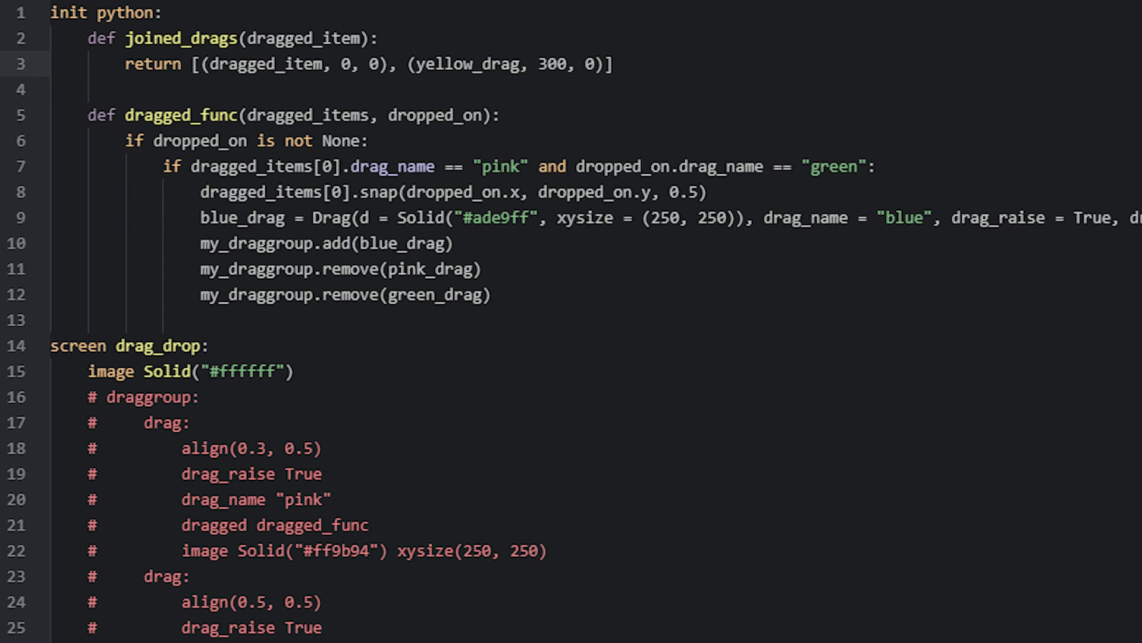
Edit yellow_drag's x offset in the joined_drags return tuple from 300 to -300.
{"action": "double_click", "coordinate": [552, 63]}
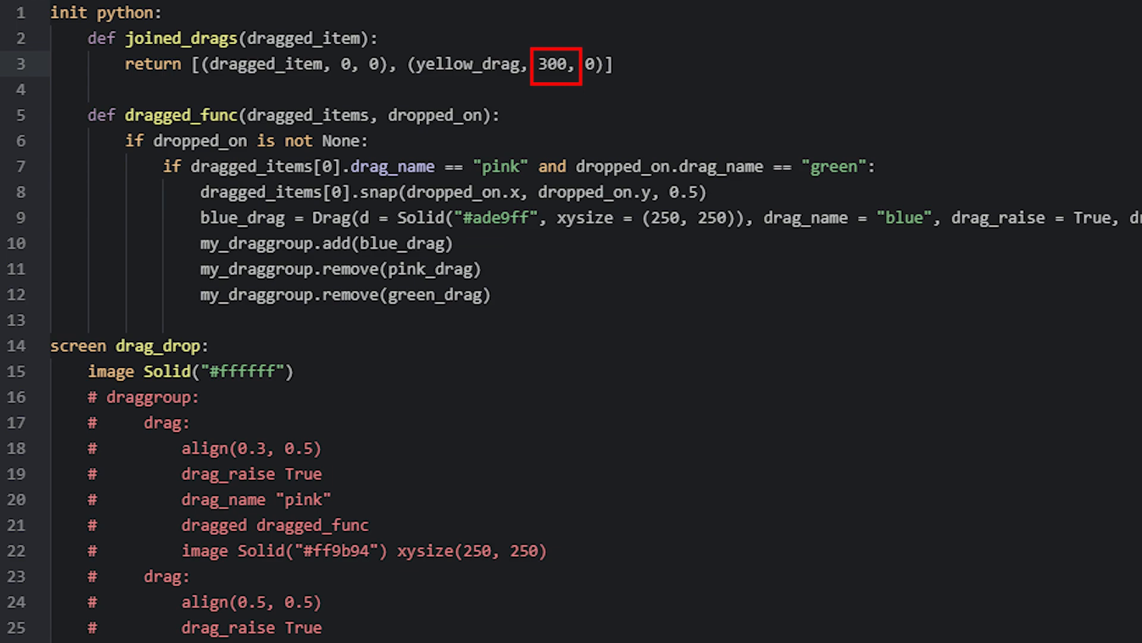
{"action": "left_click", "coordinate": [555, 64]}
{"action": "type", "text": "-"}
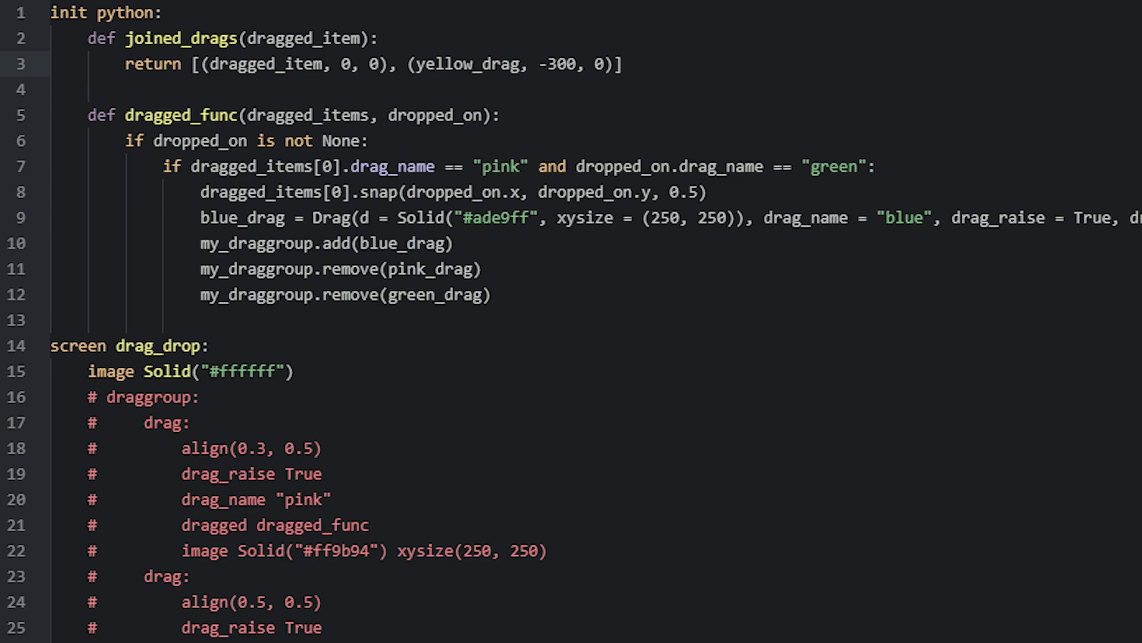
Print dragged_items[0].drag_name and dragged_items[1].drag_name at the top of dragged_func.
{"action": "double_click", "coordinate": [310, 116]}
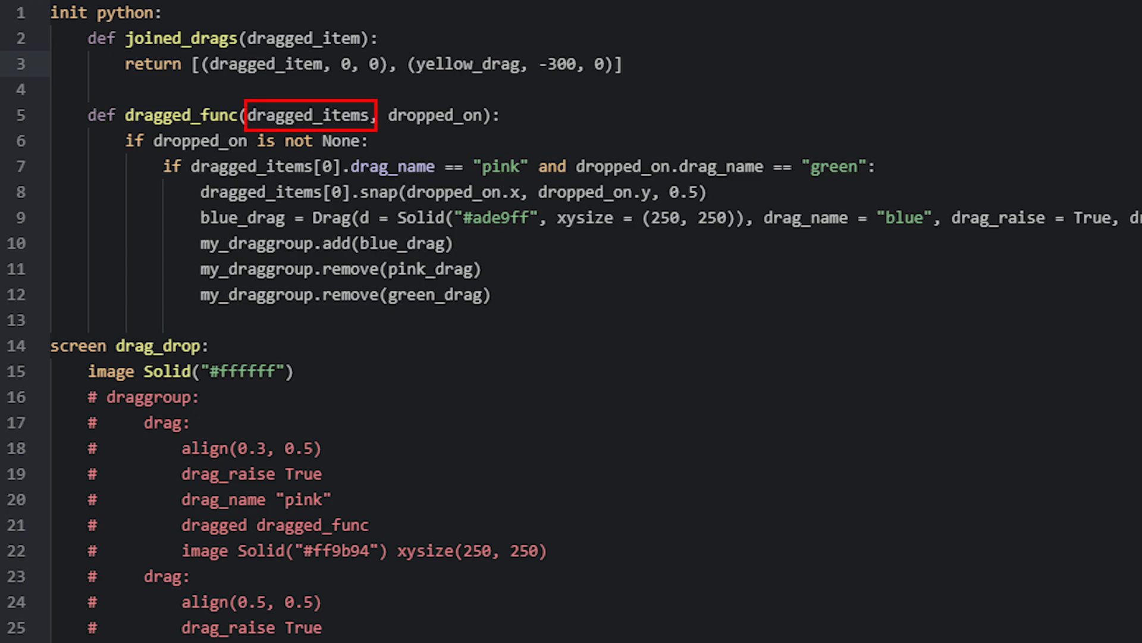
{"action": "left_click", "coordinate": [311, 115]}
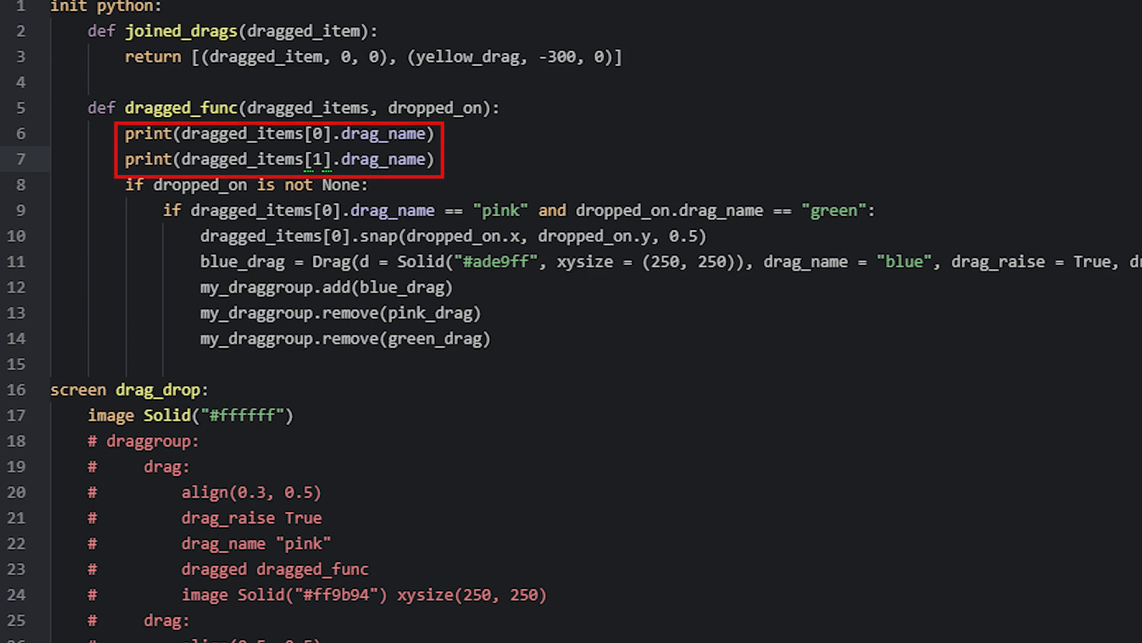
{"action": "scroll", "scroll_direction": "down", "scroll_amount": 3}
{"action": "type", "text": "def drop_control(current_drag, dragged_items):"}
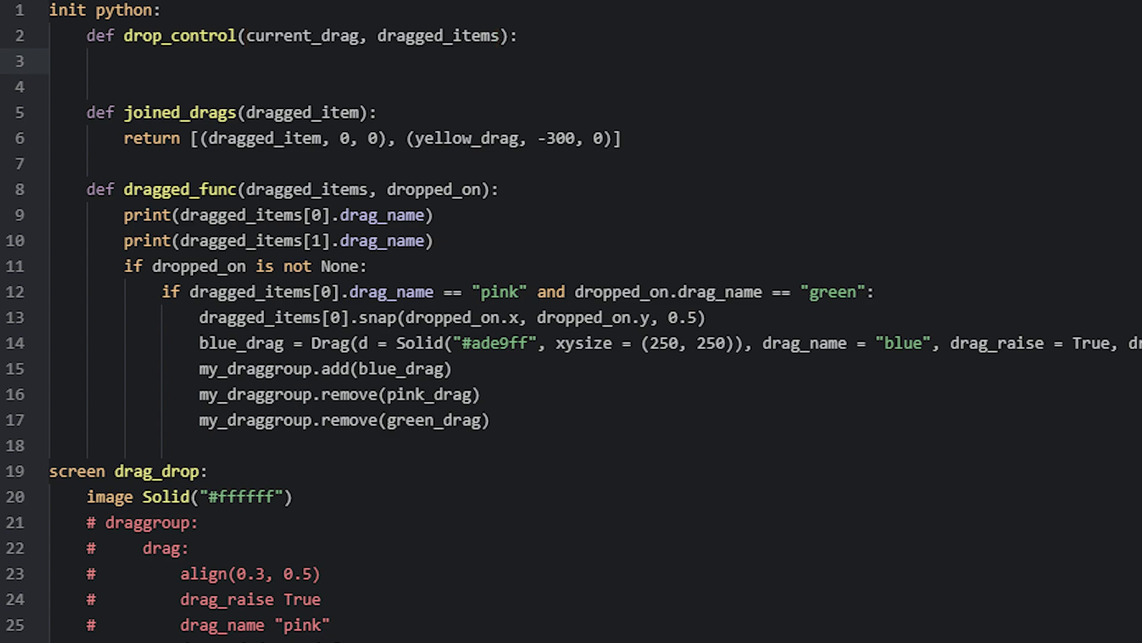
Write drop_control's f-string print of current_drag.drag_name and dragged_item[0].drag_name.
{"action": "type", "text": "print(f\"current_drag = {current_drag.drag_name}, dragged_items = {dragged_item[0].drag_name}\")"}
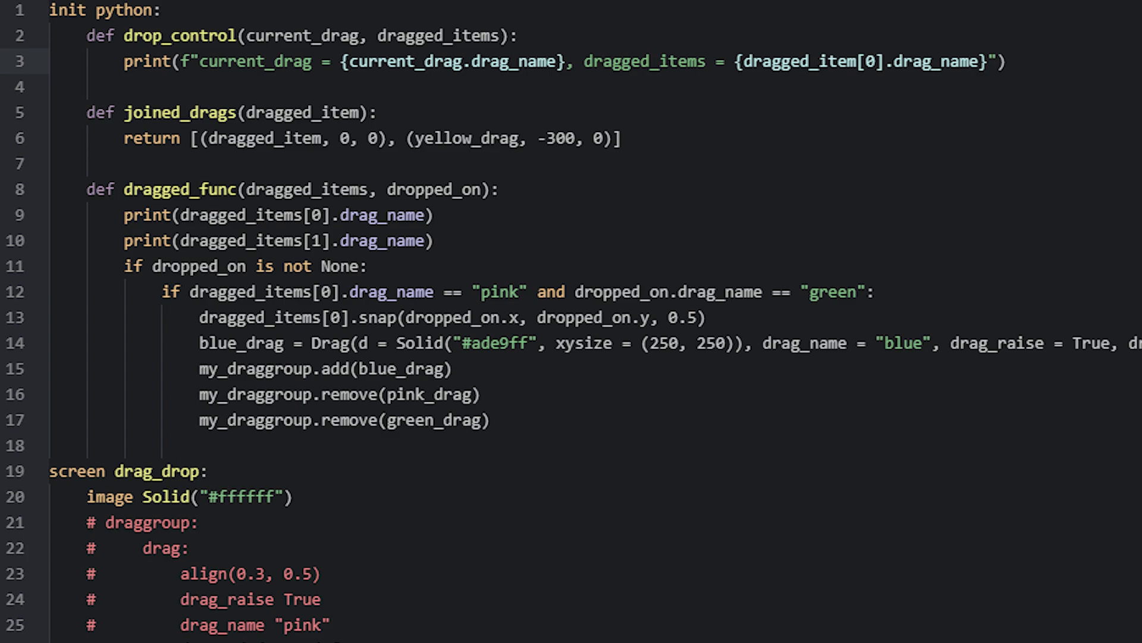
{"action": "scroll", "scroll_direction": "down", "scroll_amount": 3}
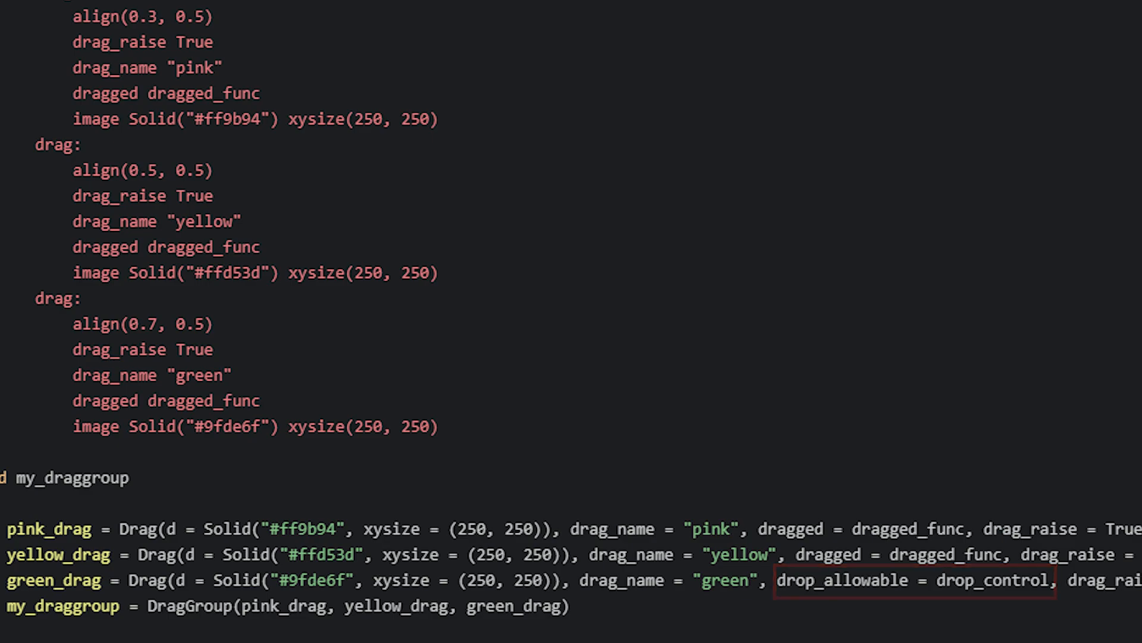
Set drop_allowable = drop_control in green_drag's Drag definition.
{"action": "scroll", "scroll_direction": "right", "scroll_amount": 3}
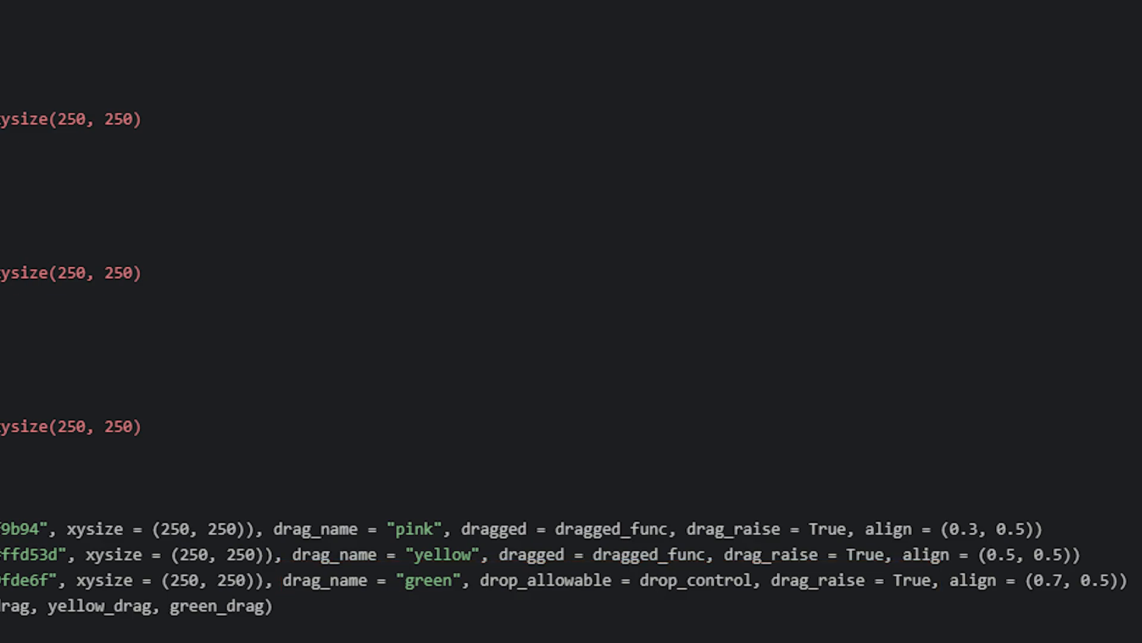
{"action": "scroll", "scroll_direction": "up", "scroll_amount": 3}
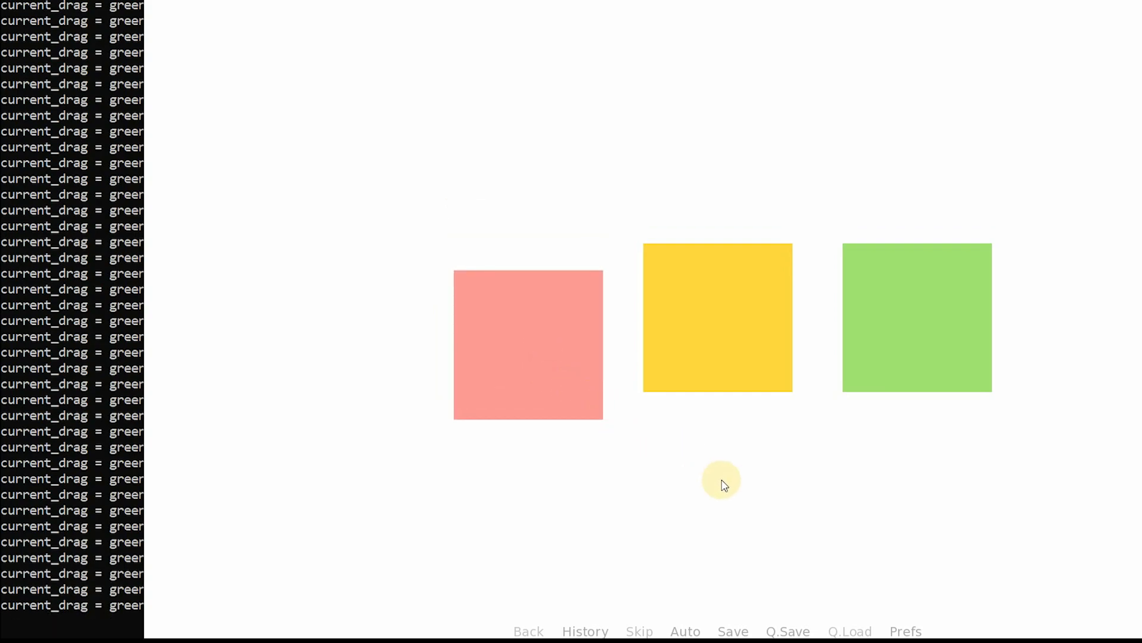
{"action": "mouse_move", "coordinate": [721, 345]}
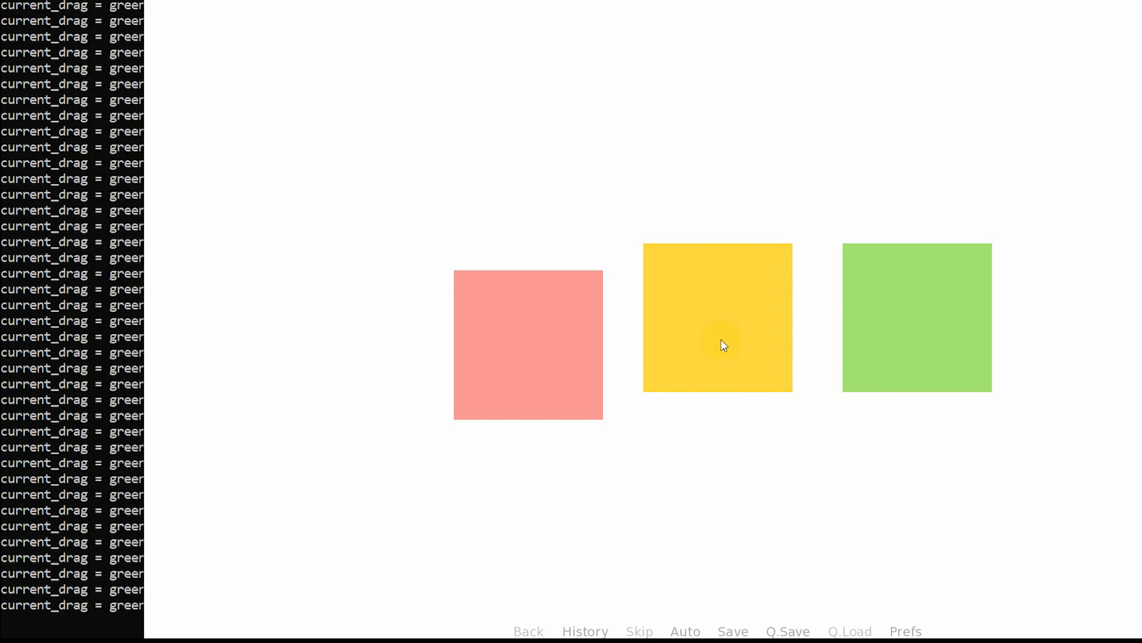